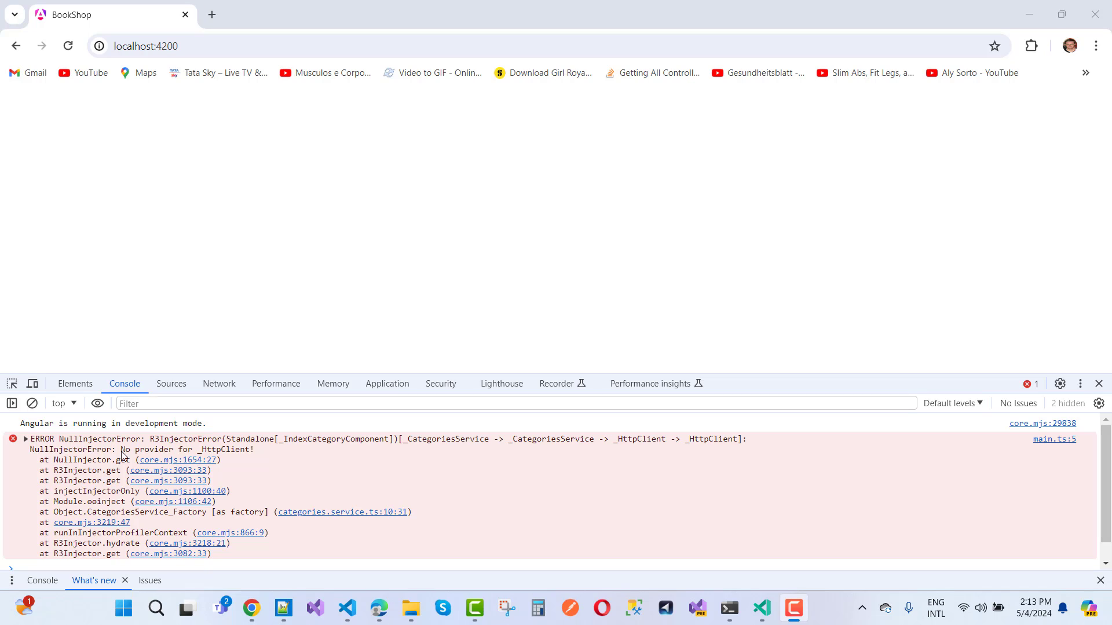
mouse_move(180, 460)
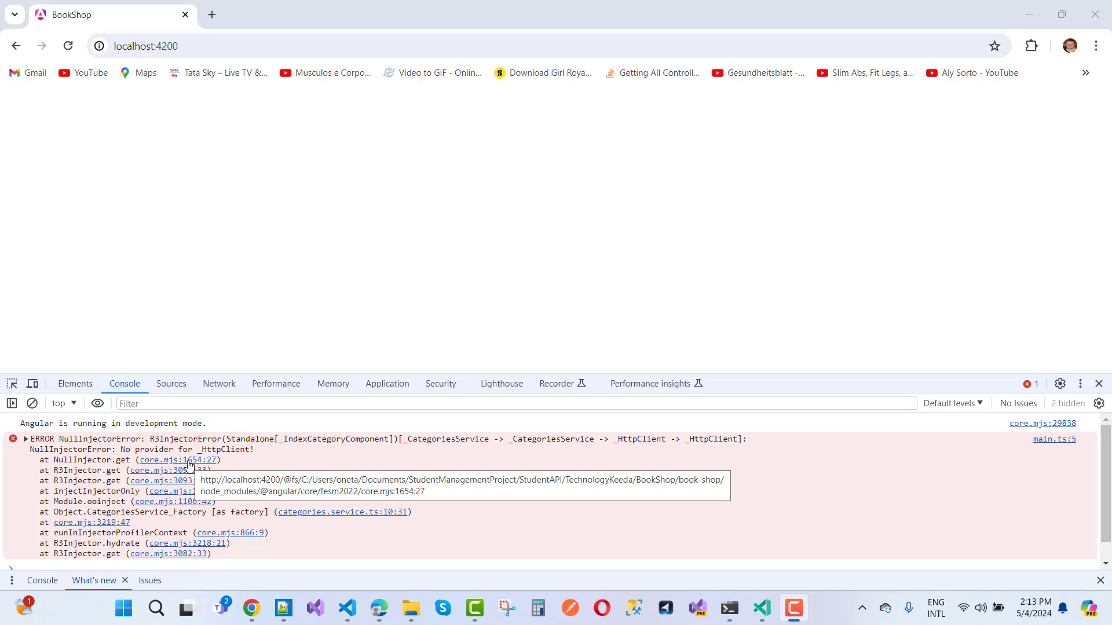
- After reading the missing HttpClient provider error, switch to the book-shop project in VS Code
click(761, 614)
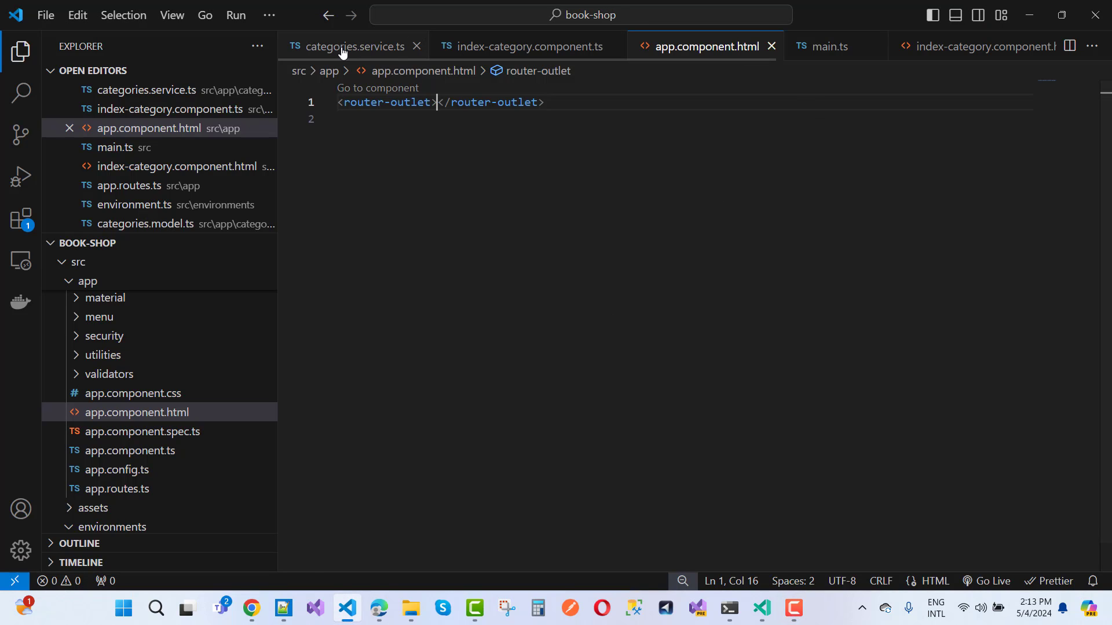
- Compare HttpClient imports in categories.service.ts and index-category.component.ts, then return to Chrome
click(350, 46)
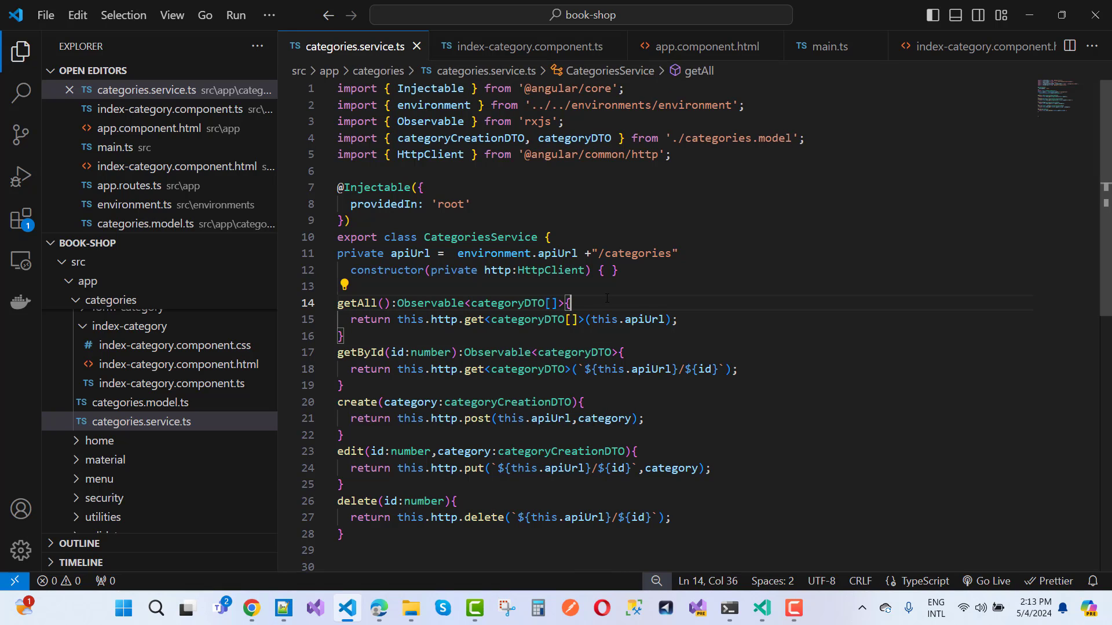
drag(432, 271, 585, 271)
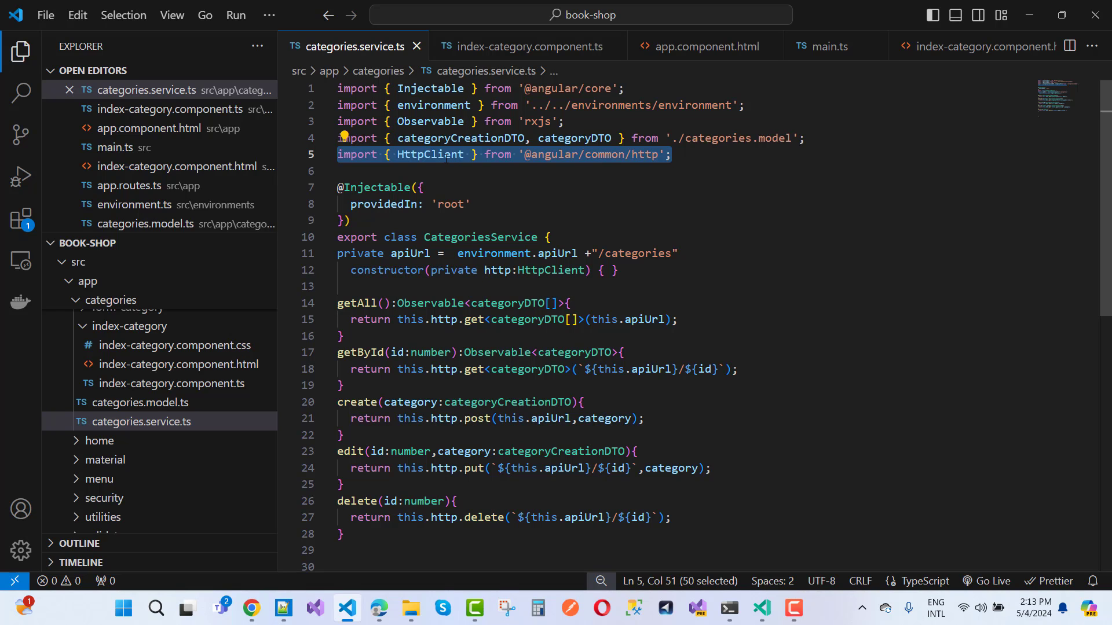
mouse_move(429, 154)
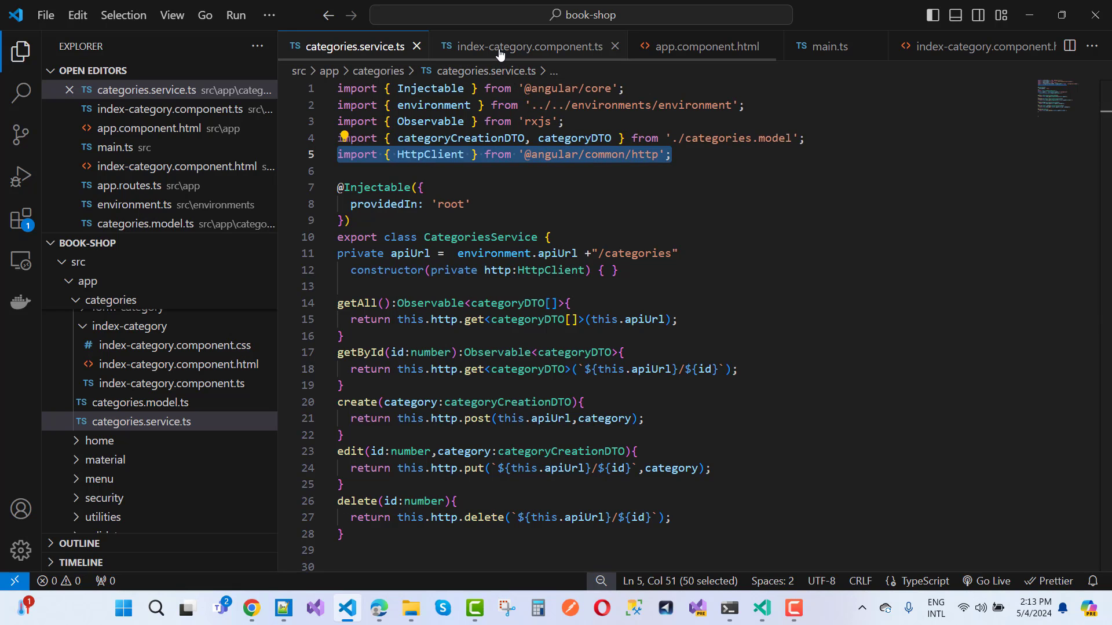
click(526, 46)
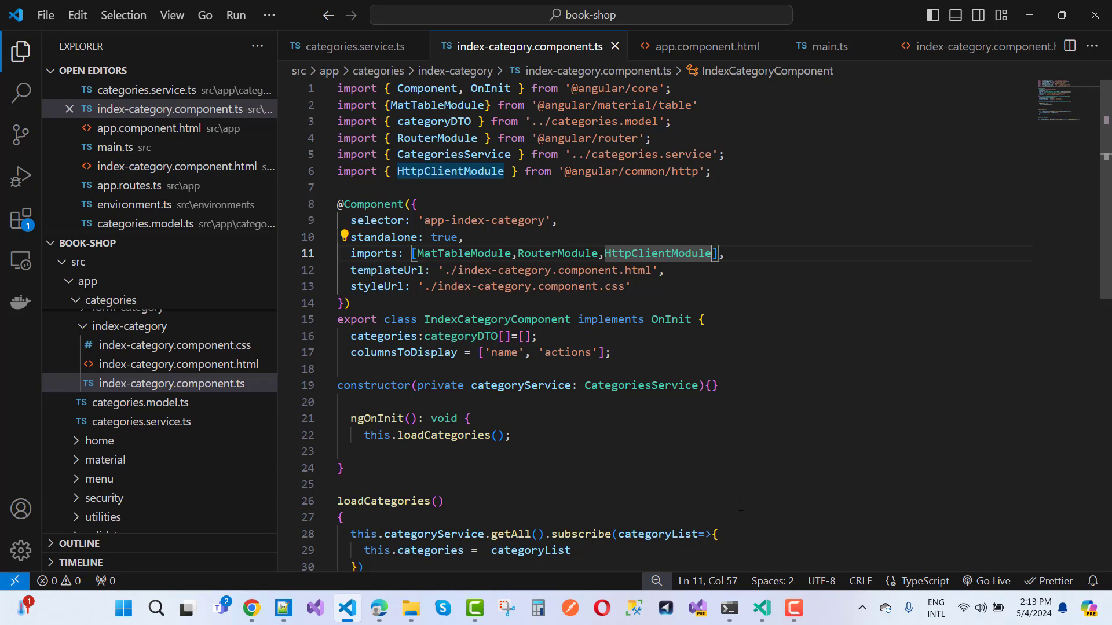
click(252, 608)
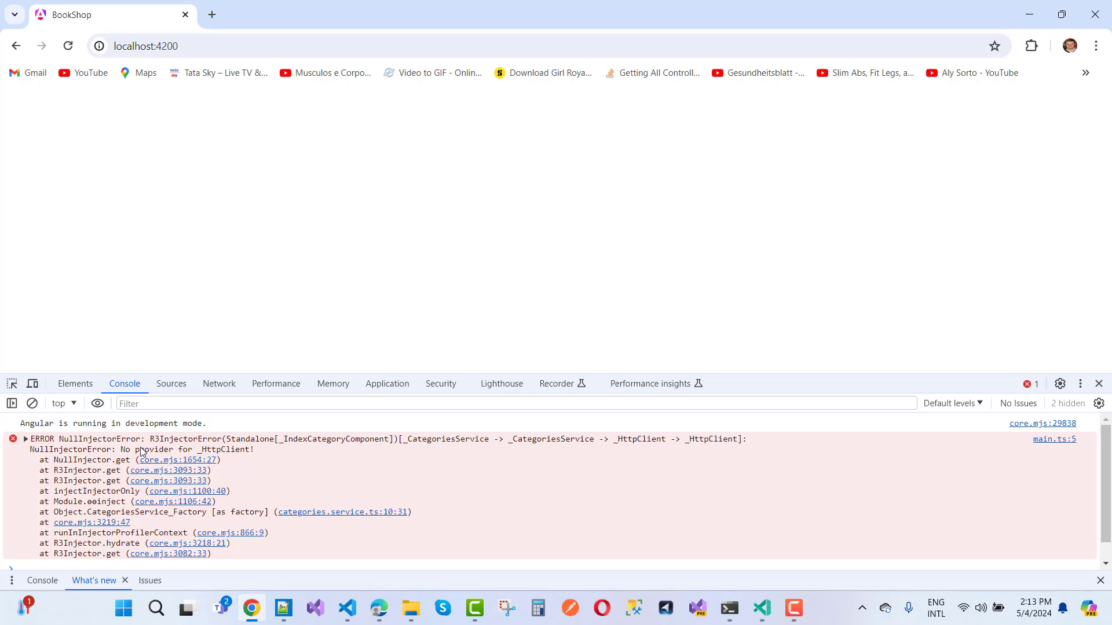
mouse_move(184, 451)
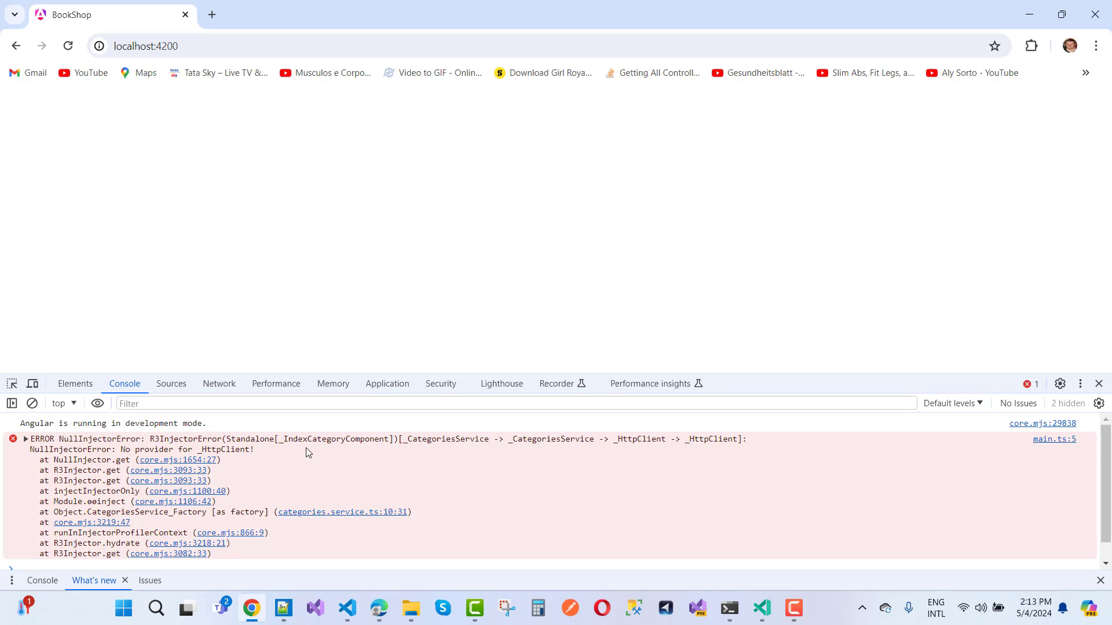
mouse_move(298, 452)
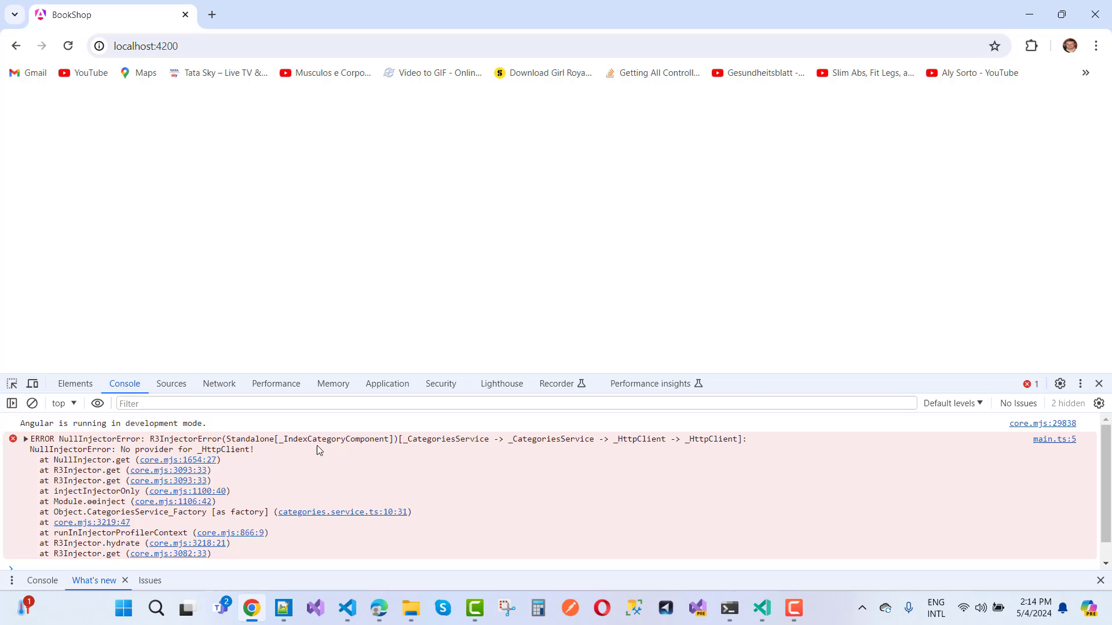
mouse_move(116, 458)
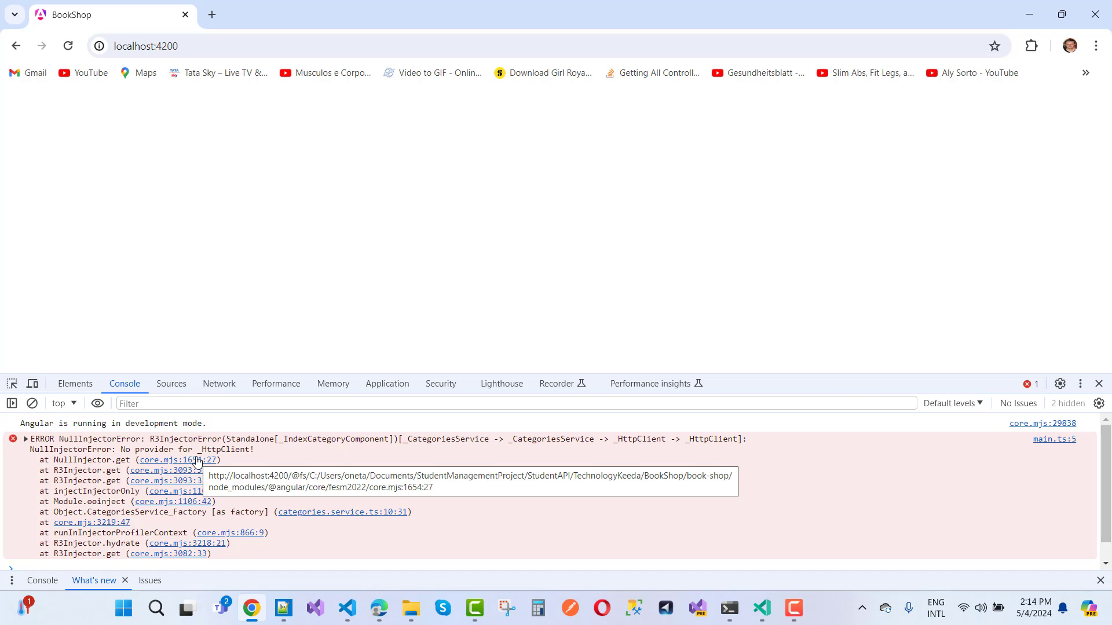
mouse_move(239, 459)
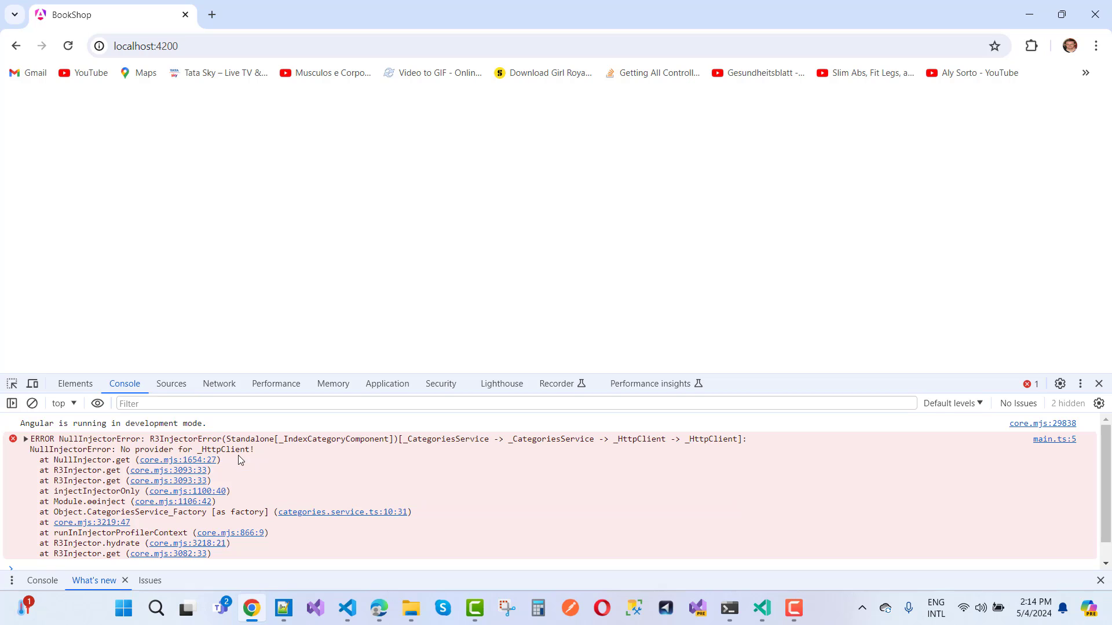
mouse_move(252, 607)
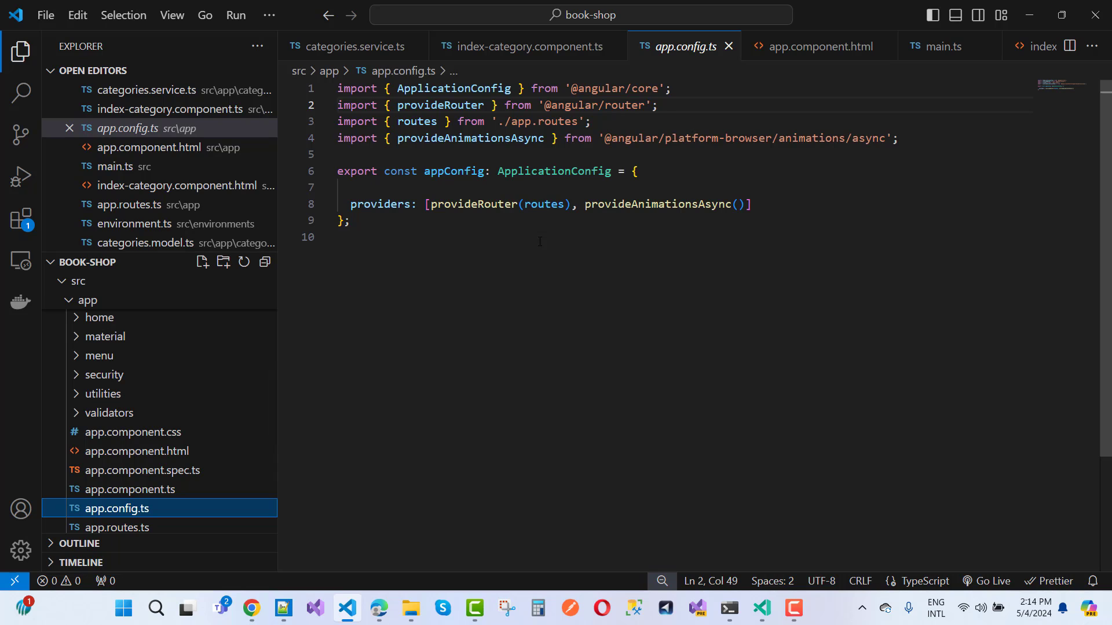
- Inspect the provideRouter and provideAnimationsAsync providers line and place the cursor at its end
drag(350, 204, 584, 205)
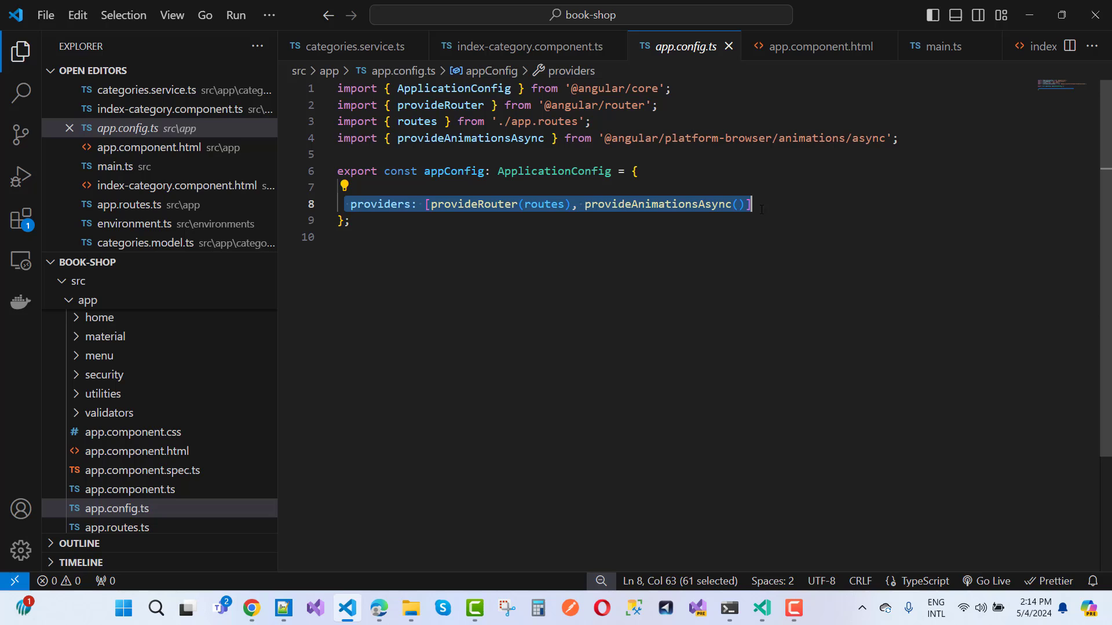
click(426, 204)
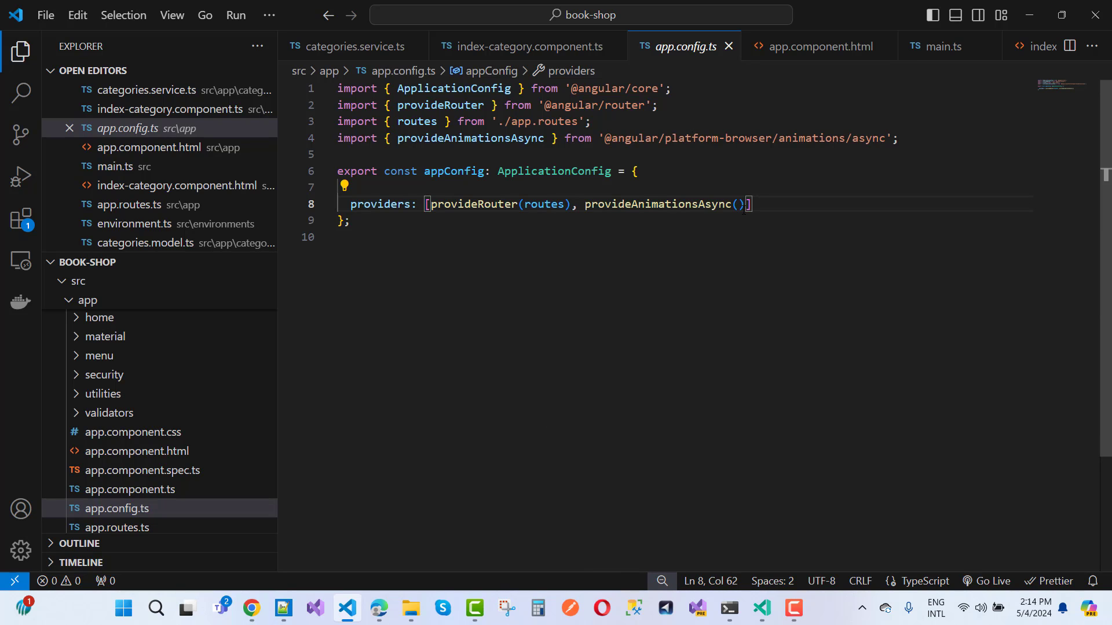
- Append provideHttpClient() with its import to the providers array, save, and recheck Chrome
text(,)
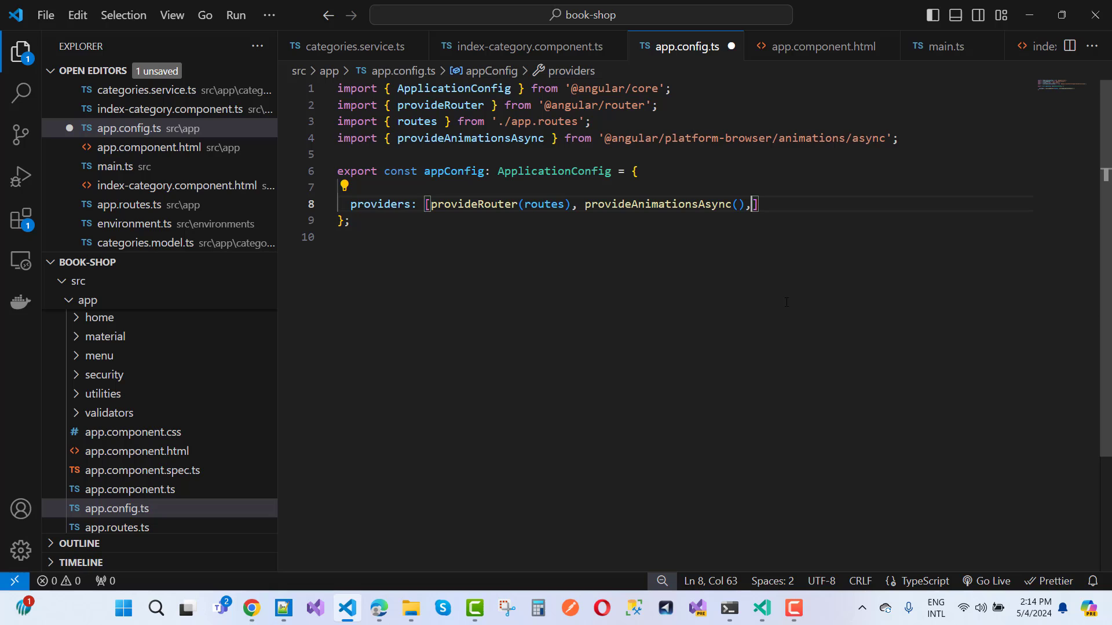
text(provide)
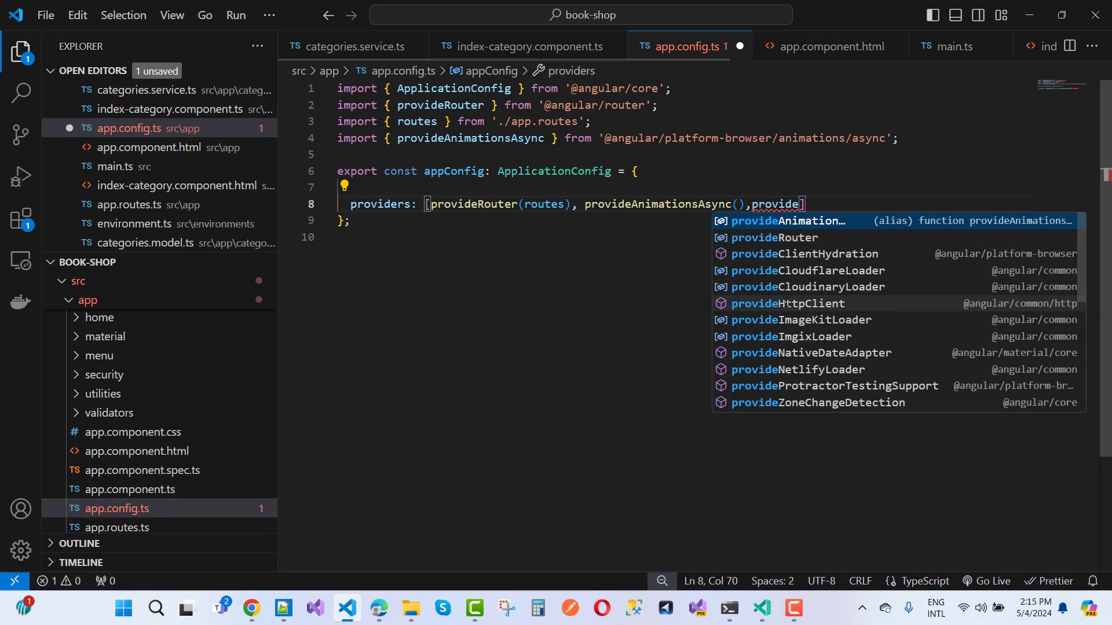
text(HttpClient)
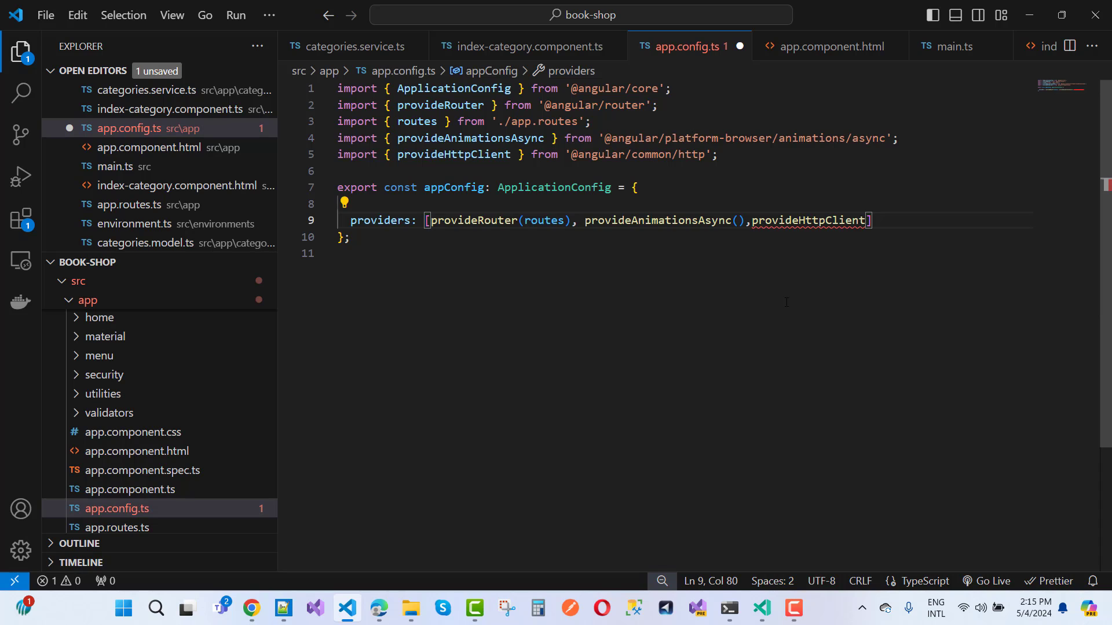
text(())
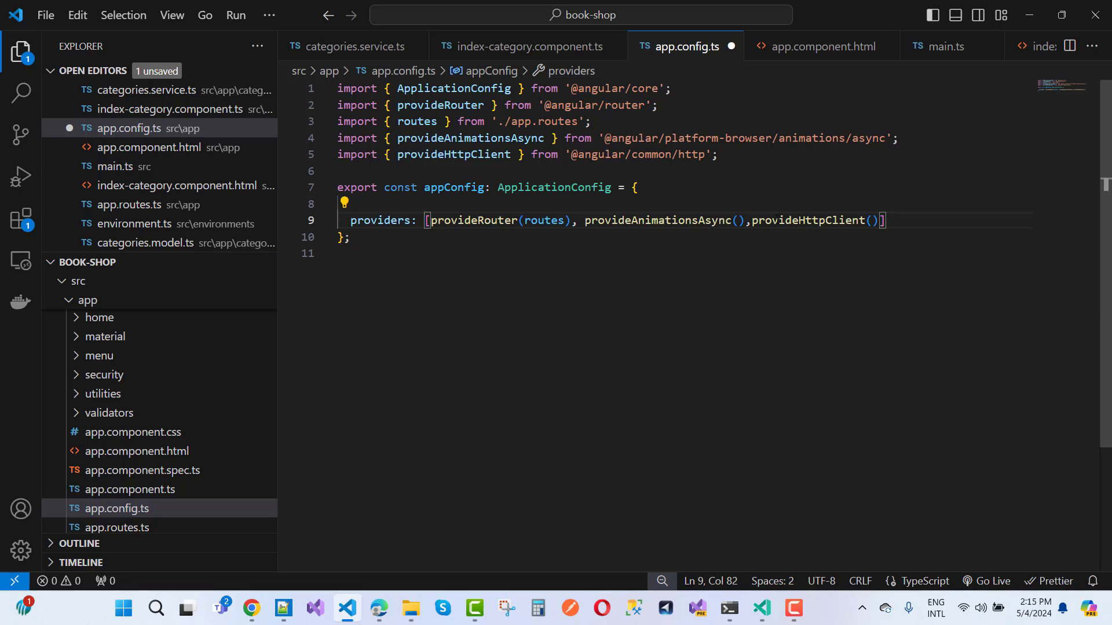
double_click(809, 221)
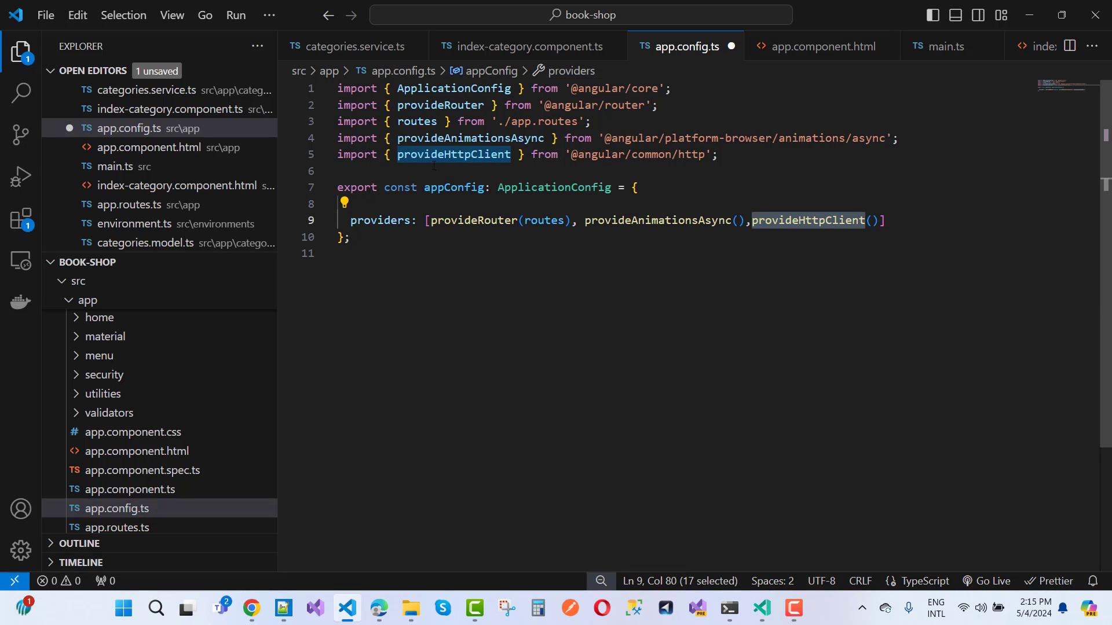
key(ctrl+s)
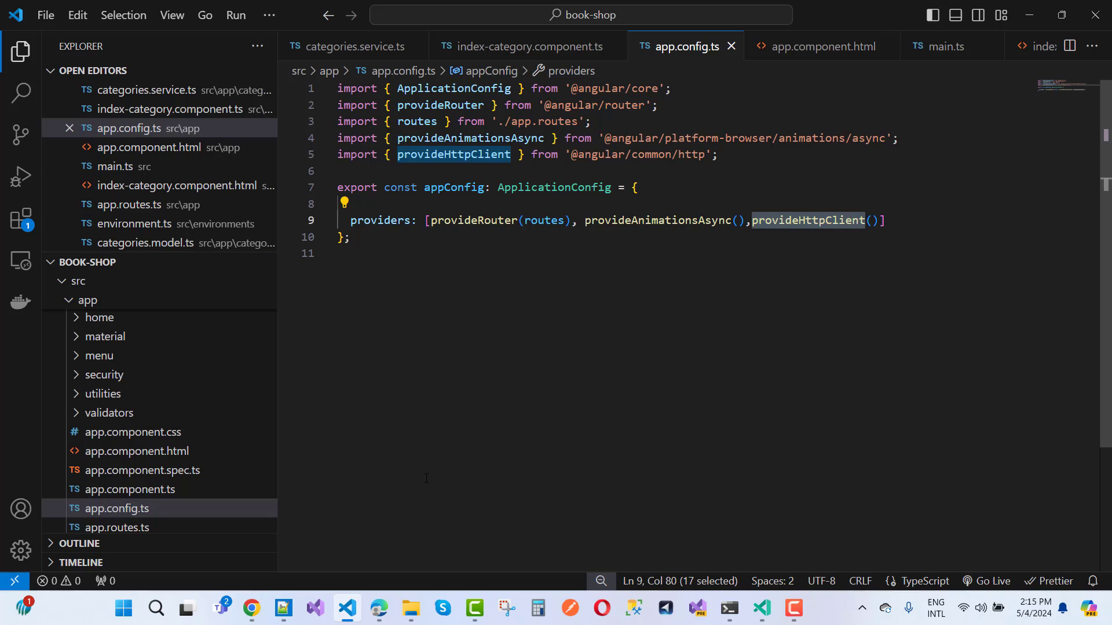
click(252, 607)
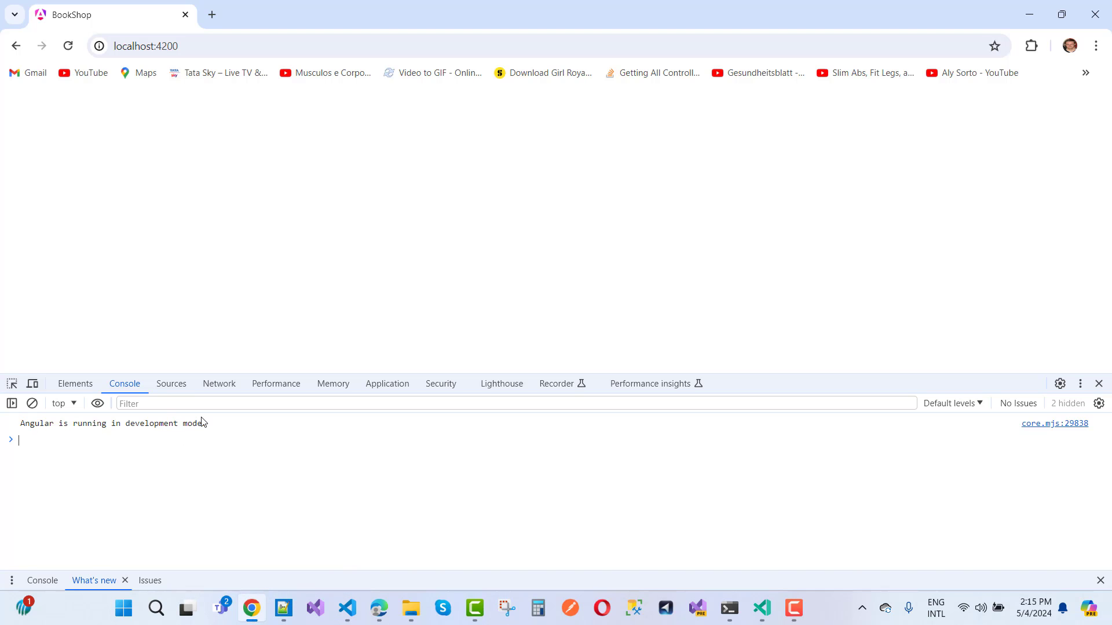
mouse_move(332, 384)
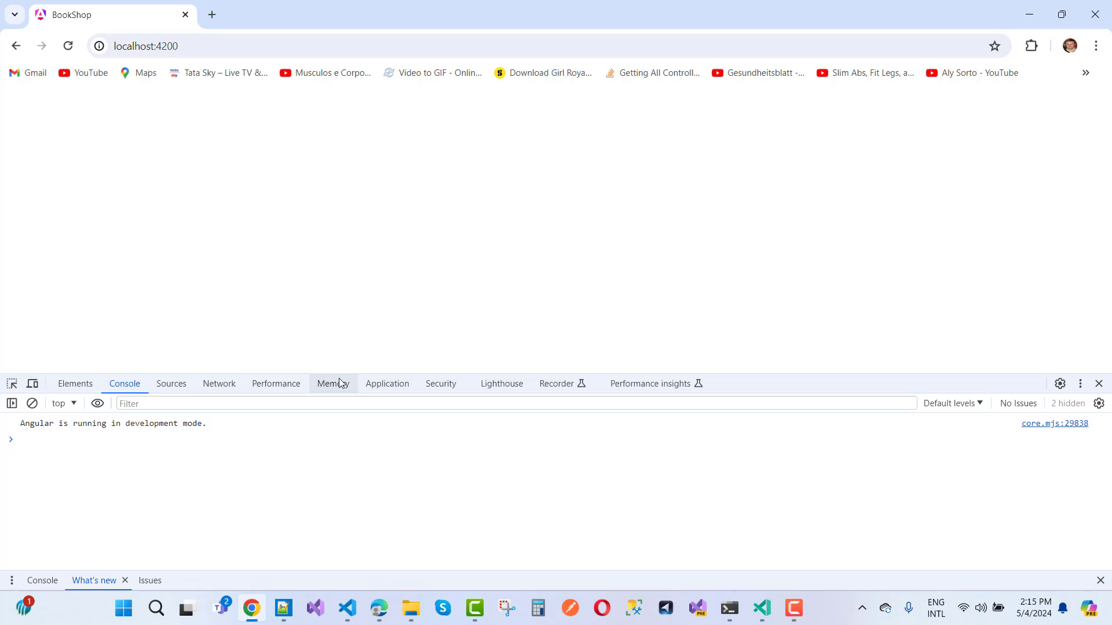